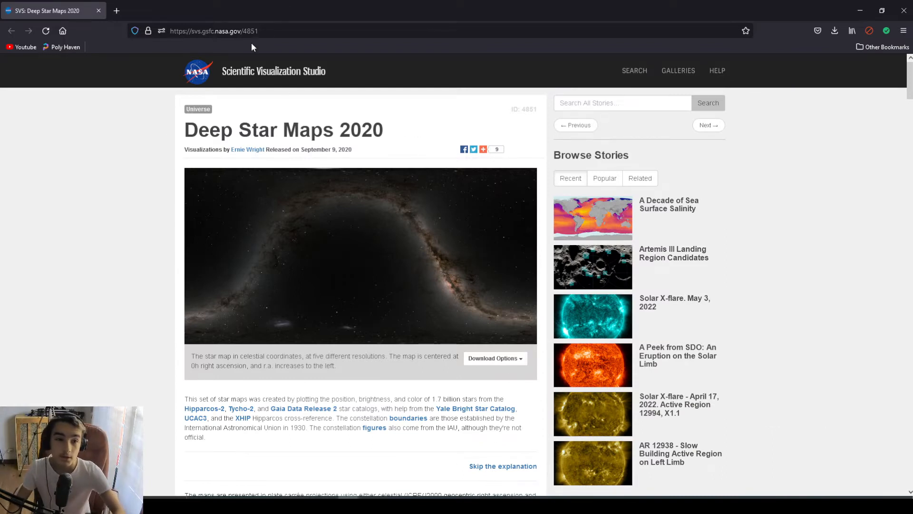
mouse_move(316, 134)
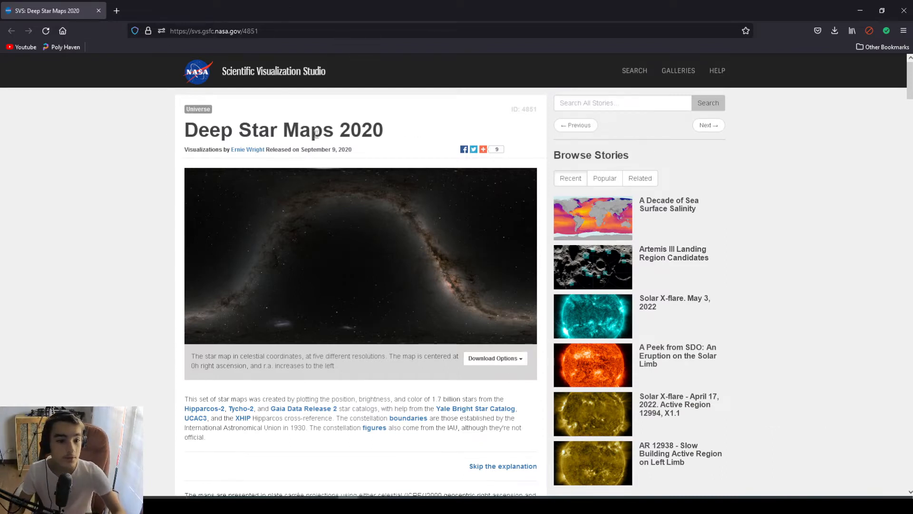
mouse_move(236, 111)
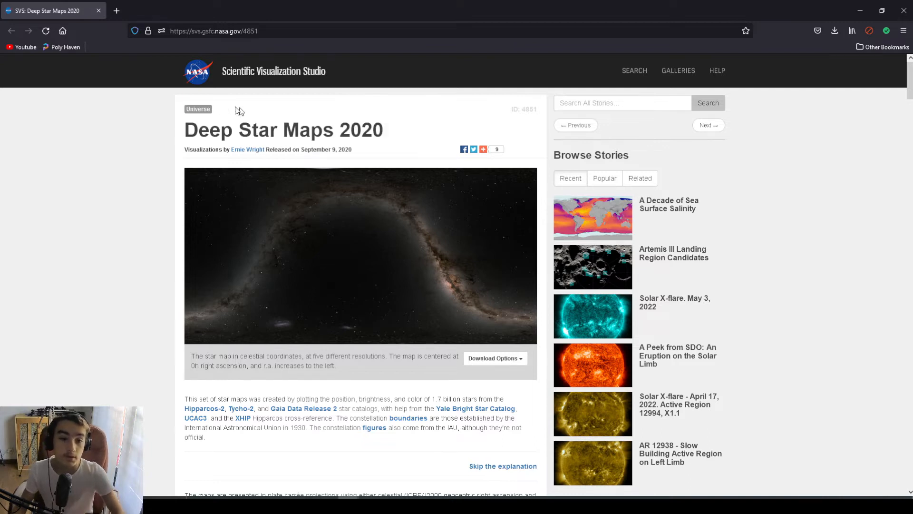
mouse_move(389, 134)
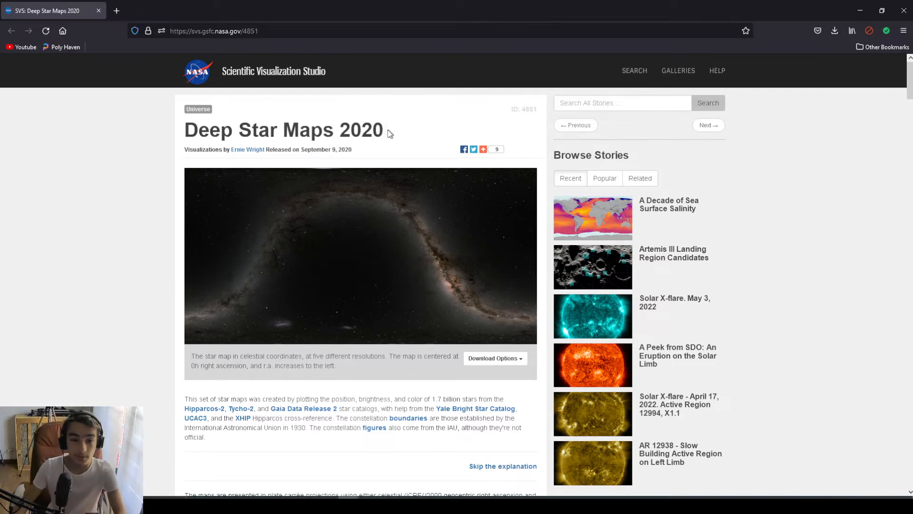
mouse_move(425, 333)
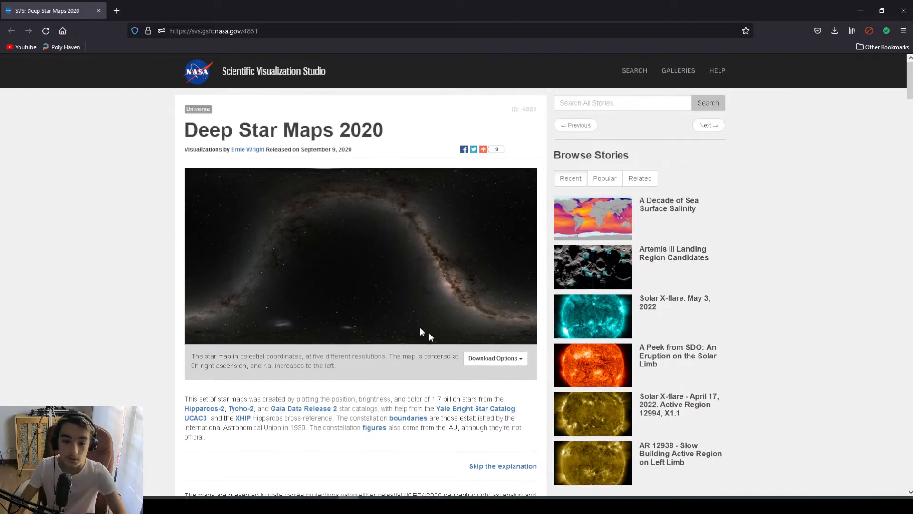
mouse_move(372, 292)
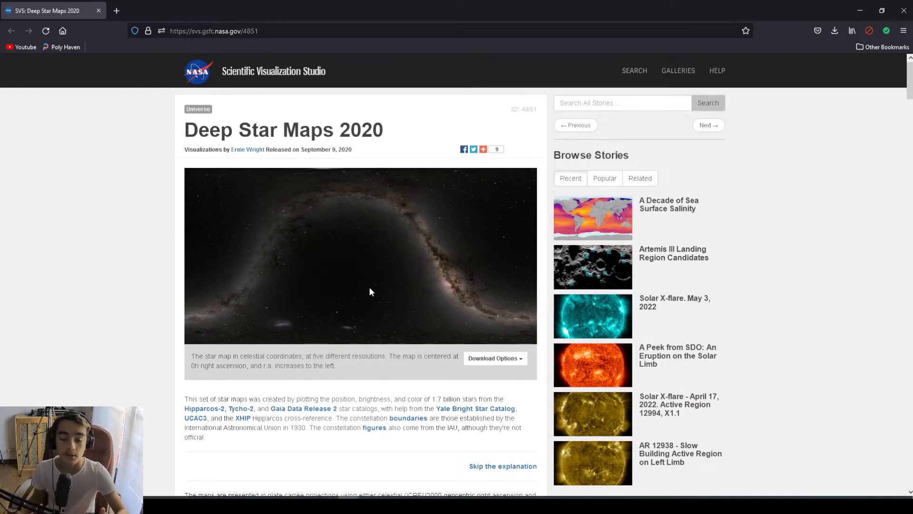
mouse_move(332, 290)
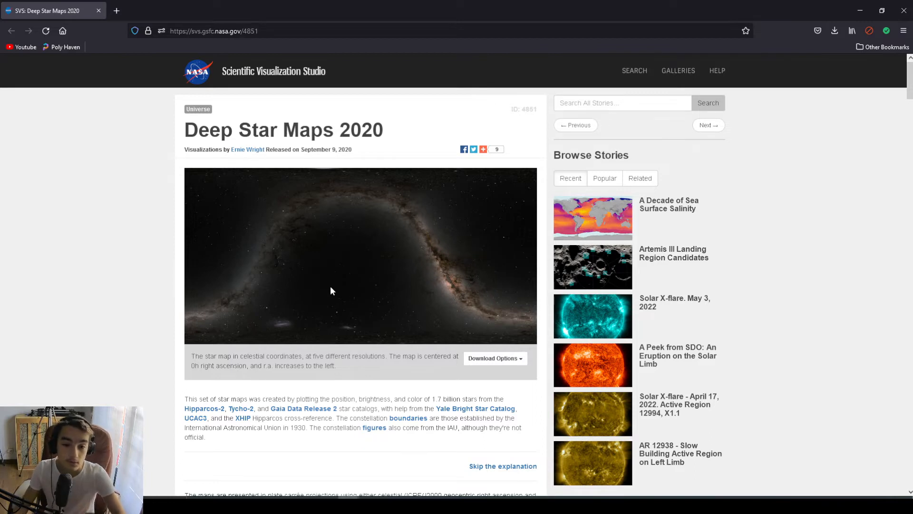
Download the 16384x8192 star map and dismiss Blender's splash screen
click(493, 358)
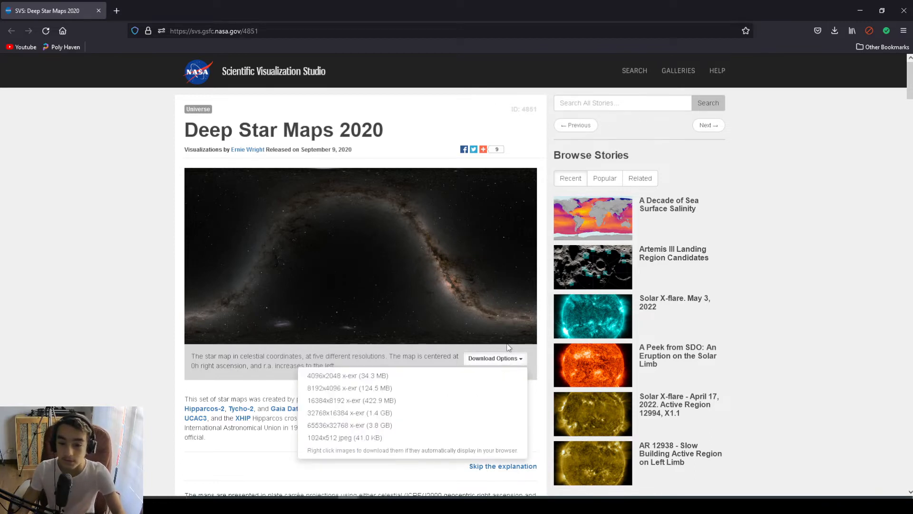
mouse_move(351, 412)
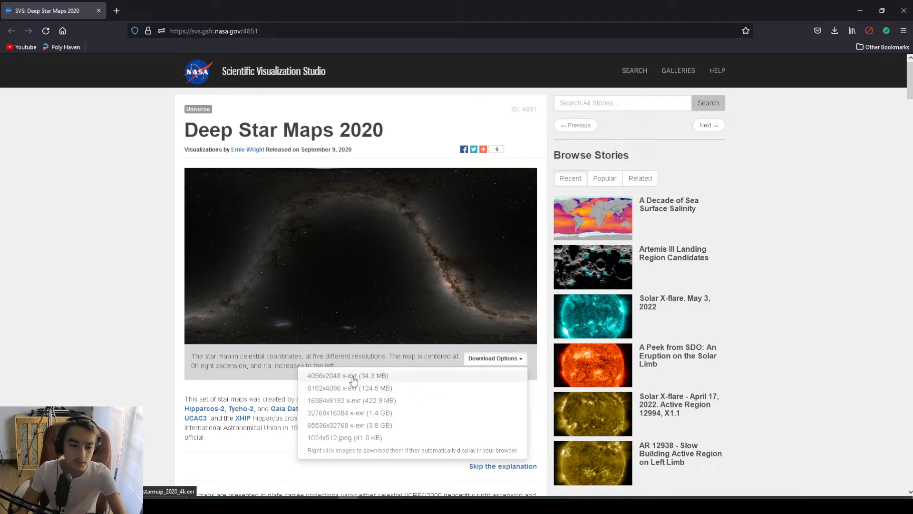
mouse_move(325, 379)
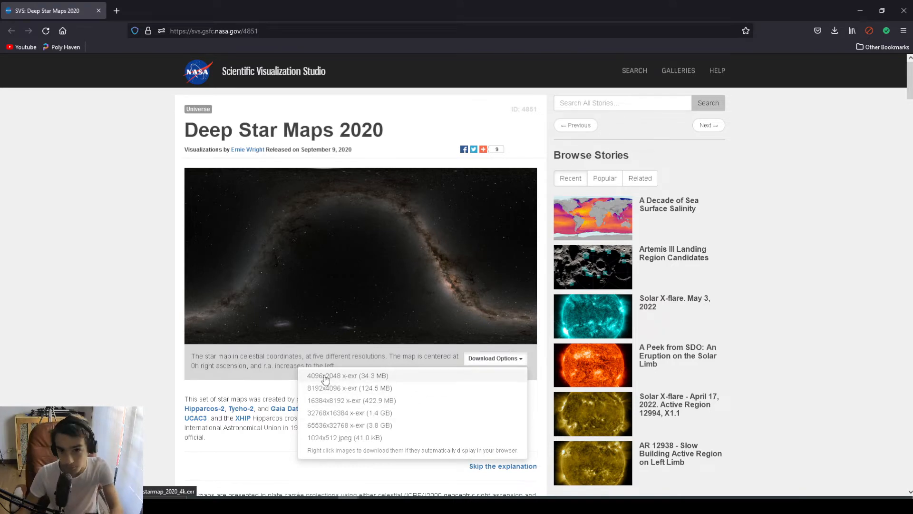
mouse_move(350, 400)
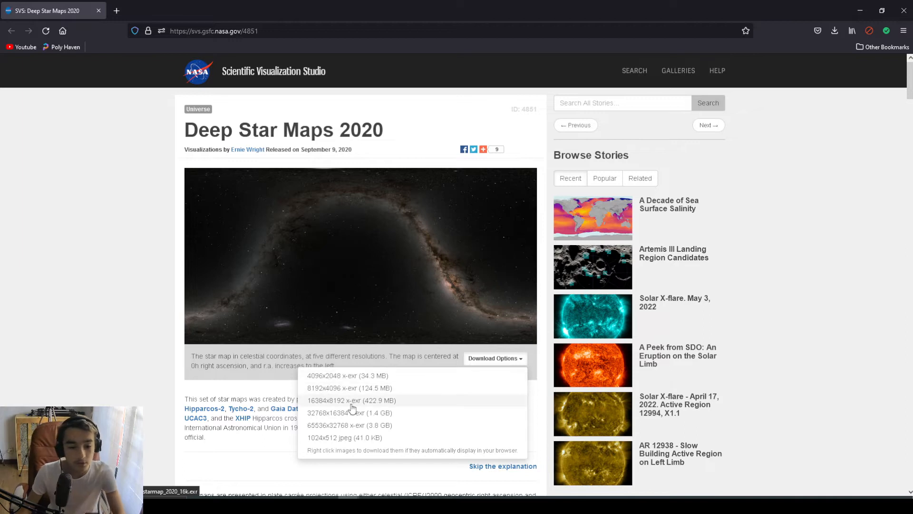
click(402, 364)
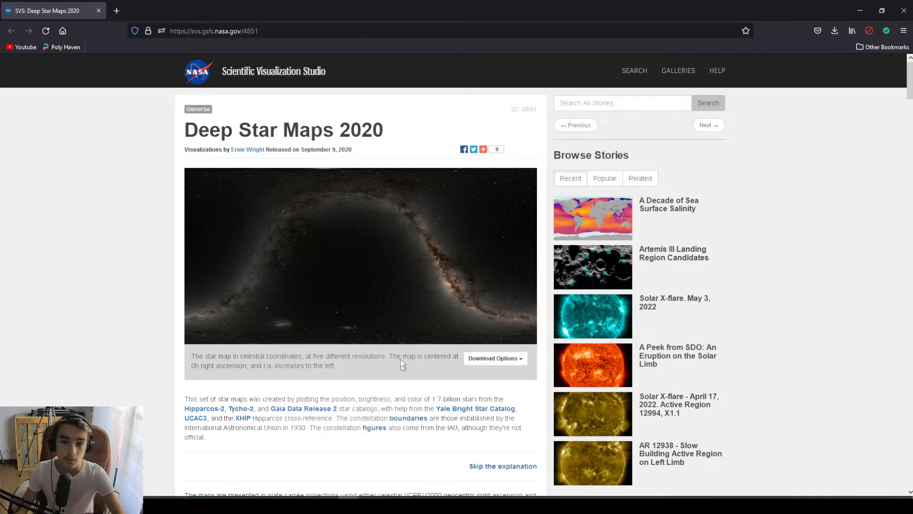
mouse_move(456, 313)
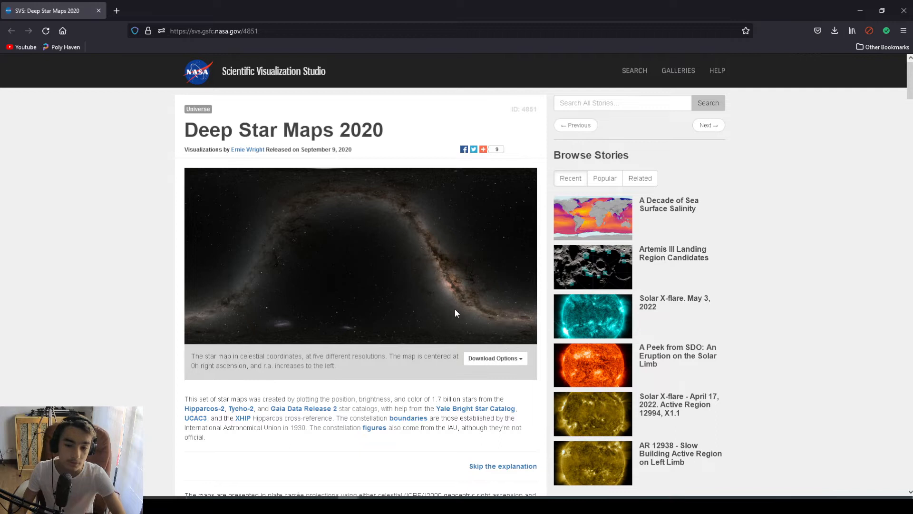
mouse_move(386, 392)
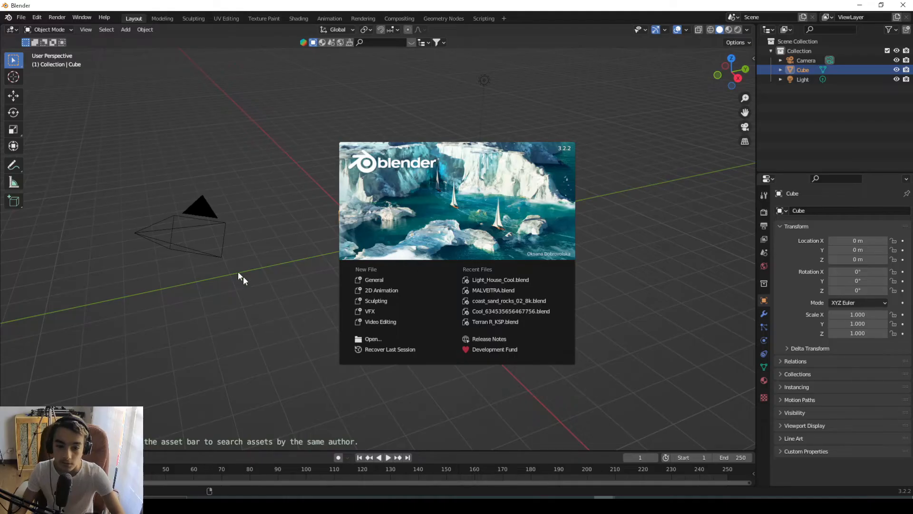
click(241, 277)
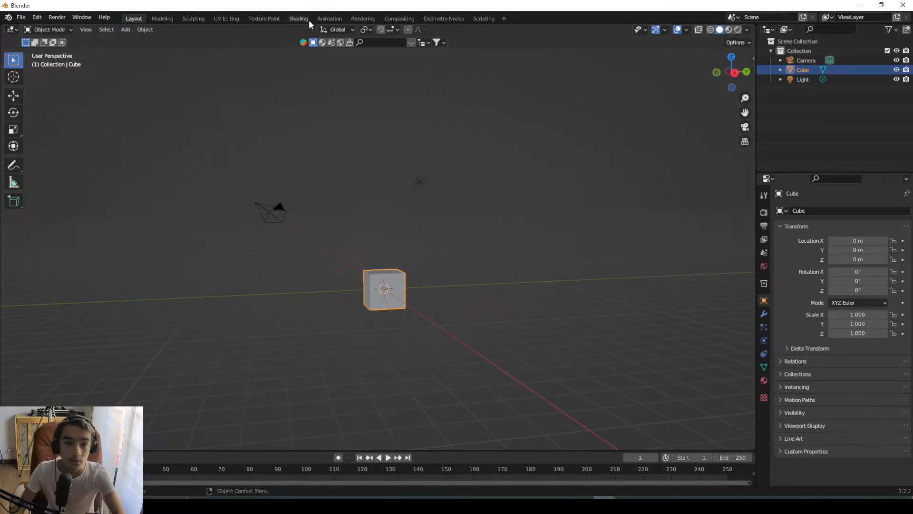
Switch to the Shading workspace and set the node editor to World shaders
click(298, 18)
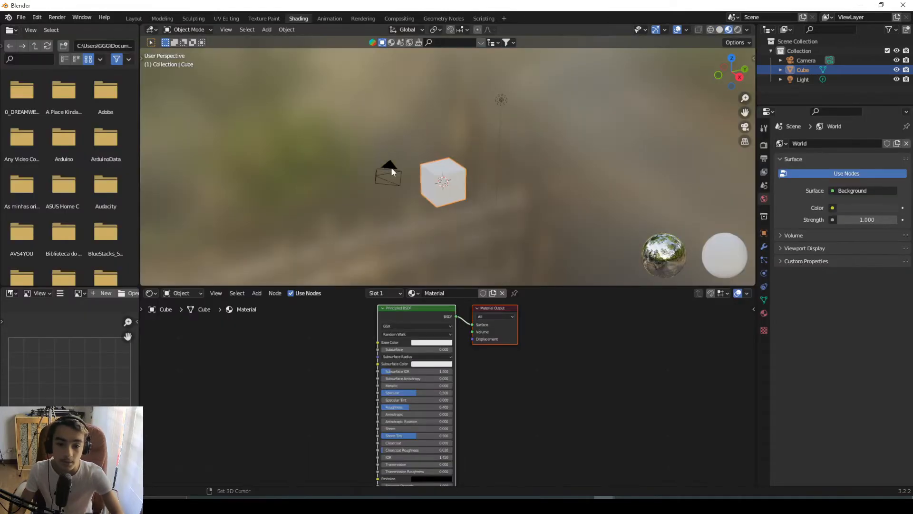
click(181, 293)
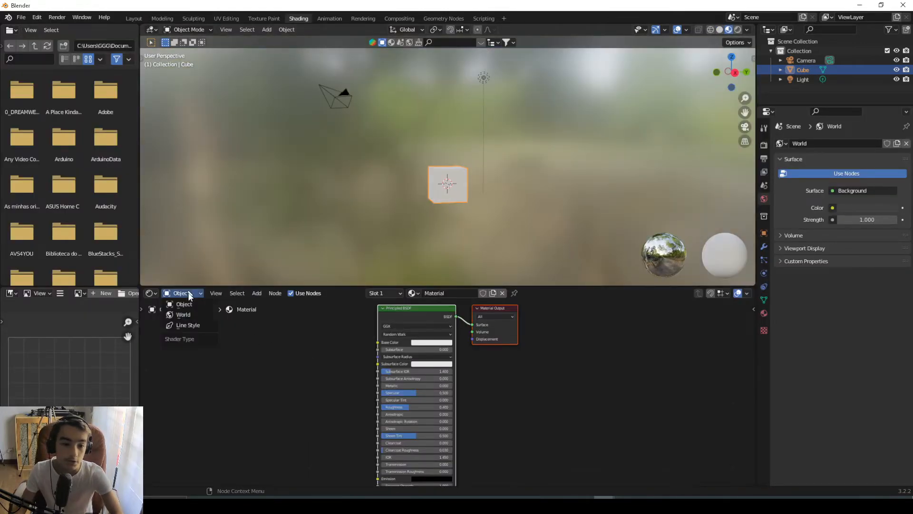
click(182, 315)
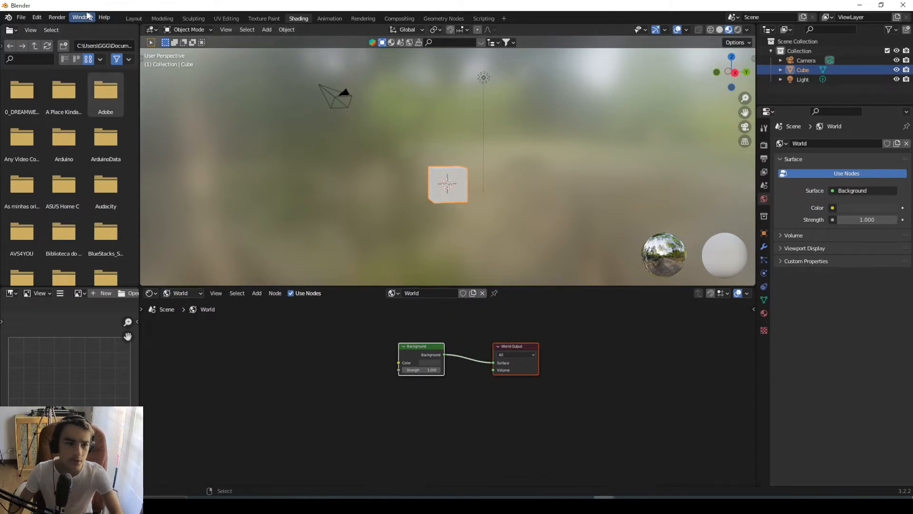
Filter the add-on preferences by 'node' to reach Node Wrangler
click(81, 17)
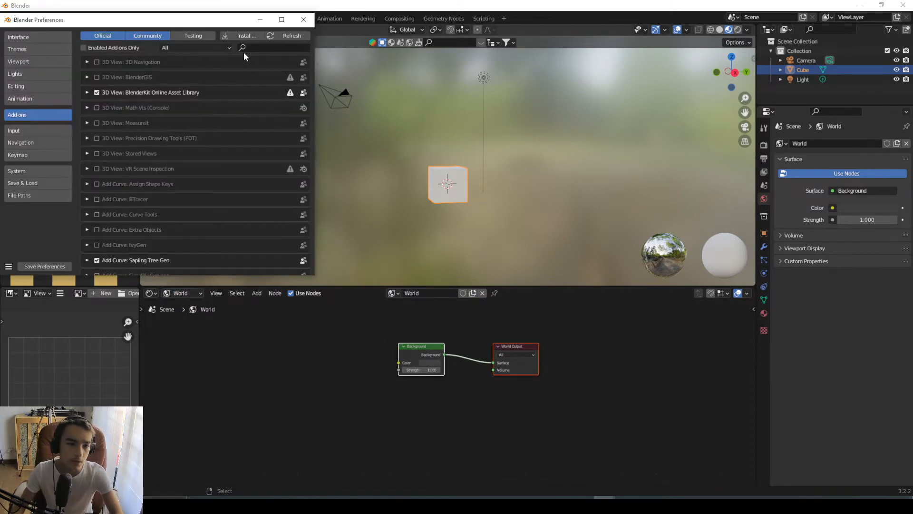
click(274, 47)
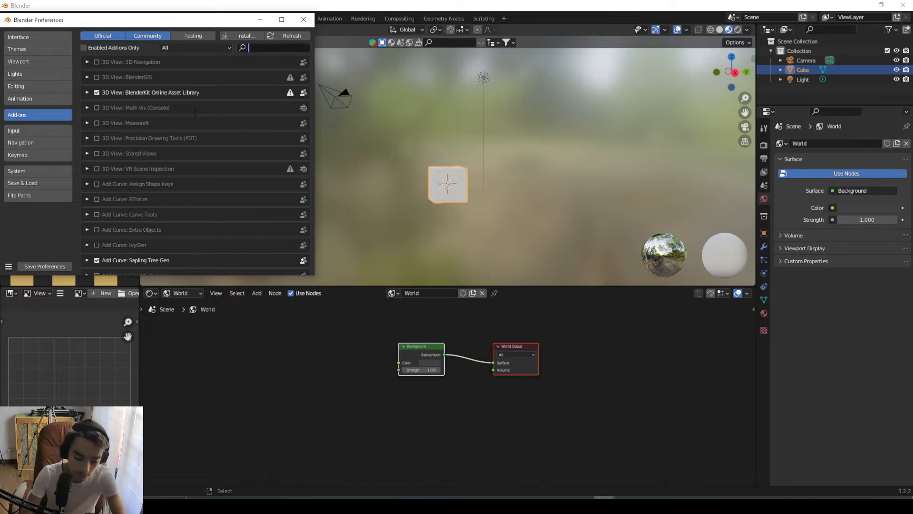
text(node)
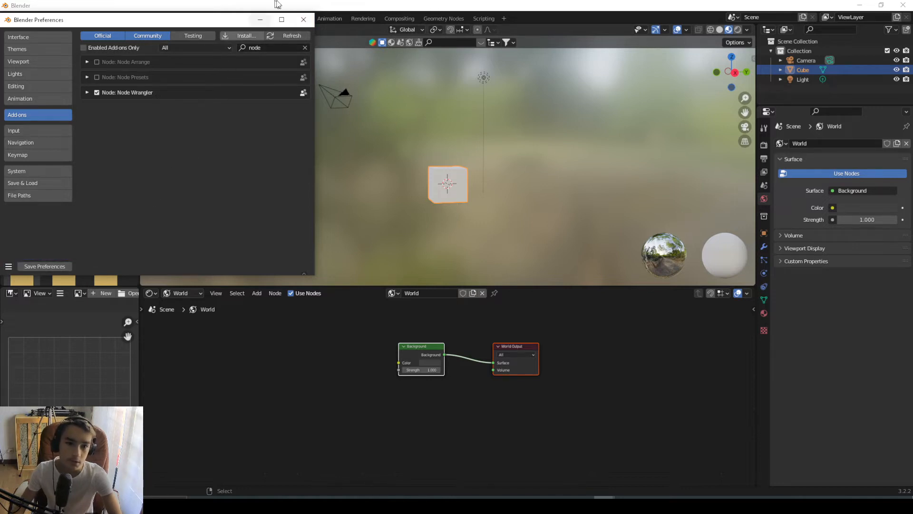
mouse_move(303, 19)
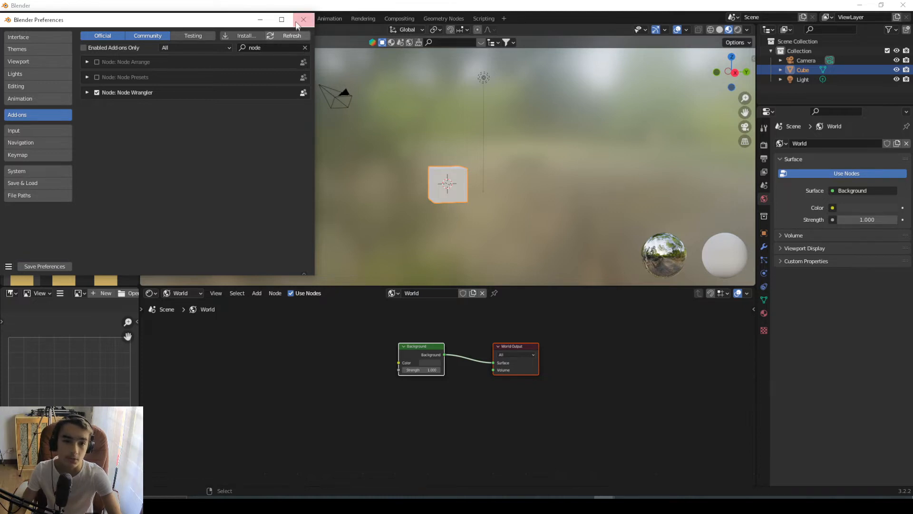
Load starmap_2020_4k.exr as the world Environment Texture and preview it rendered
click(303, 20)
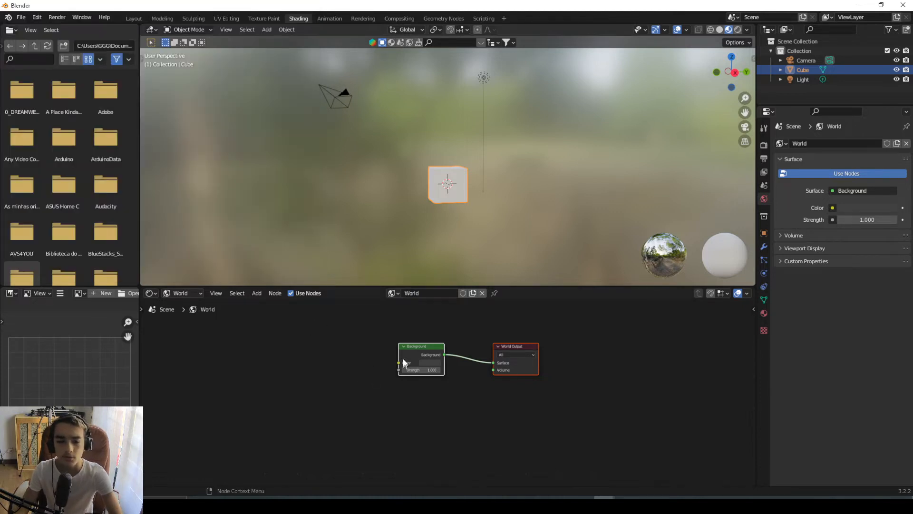
scroll(up, 3)
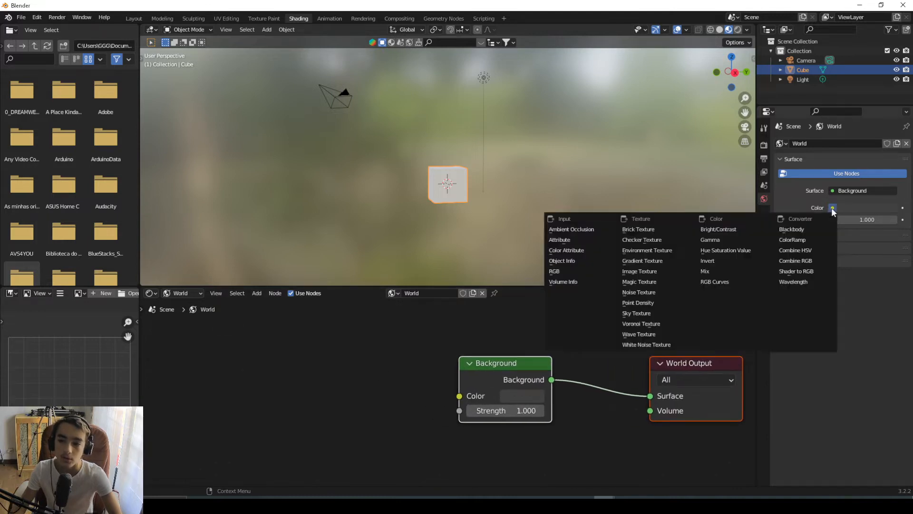
mouse_move(646, 250)
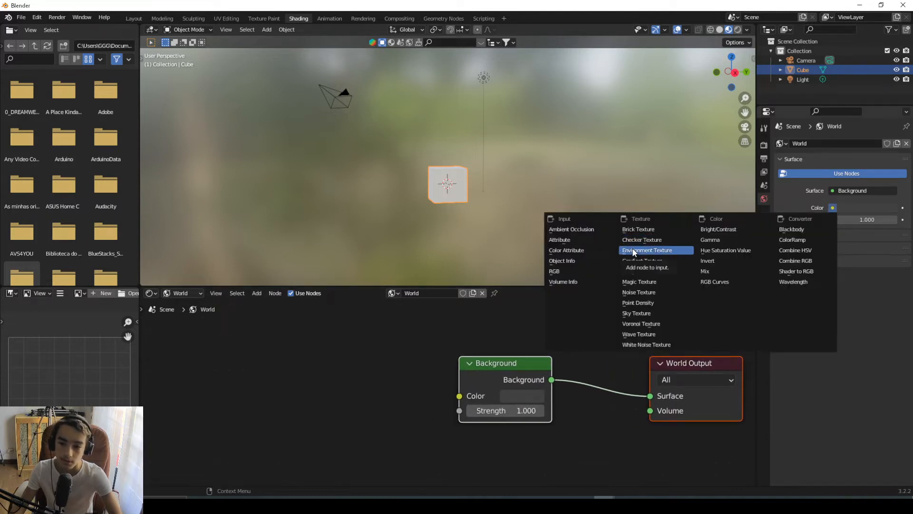
click(646, 249)
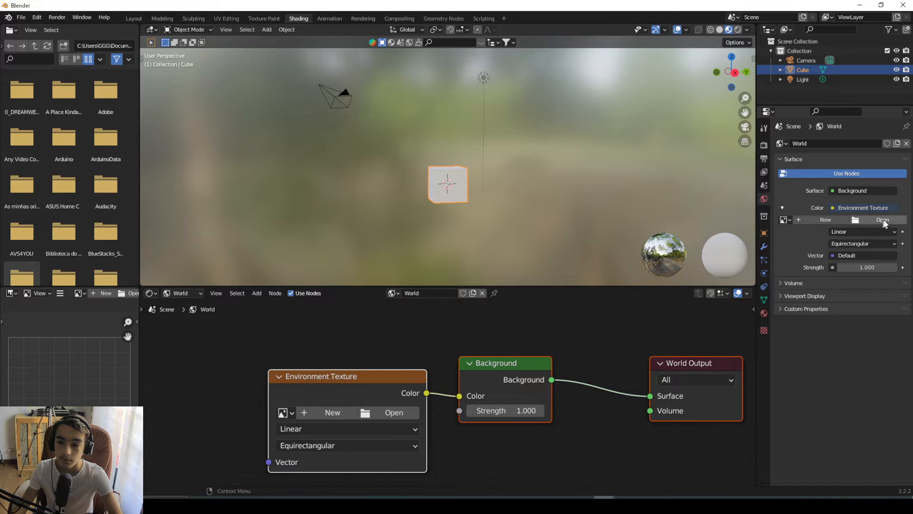
click(393, 412)
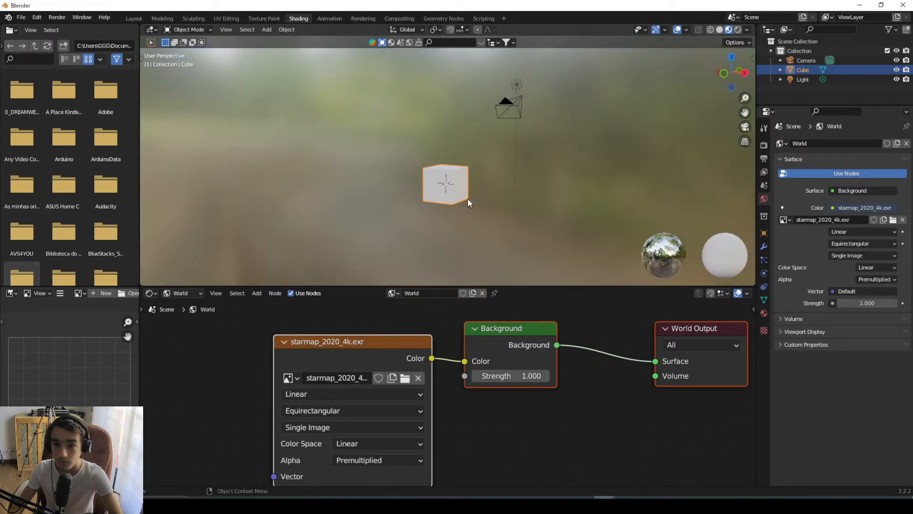
mouse_move(462, 205)
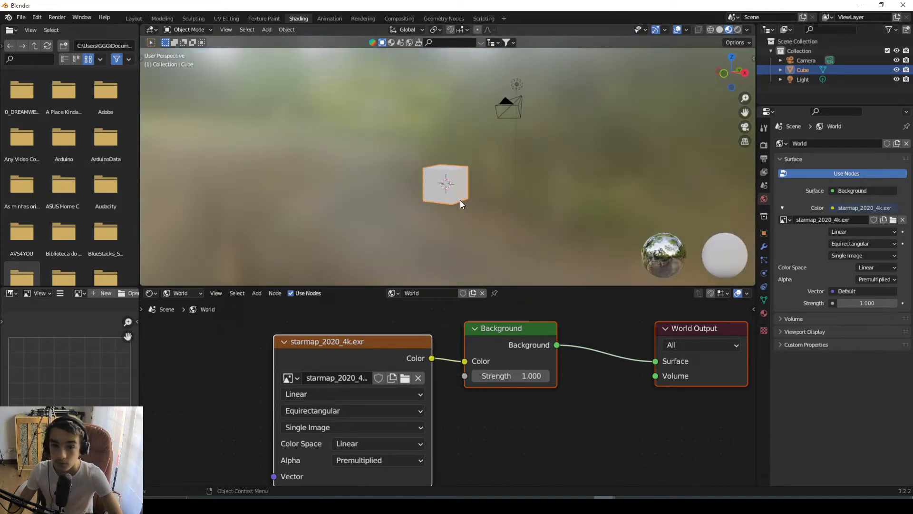
mouse_move(407, 217)
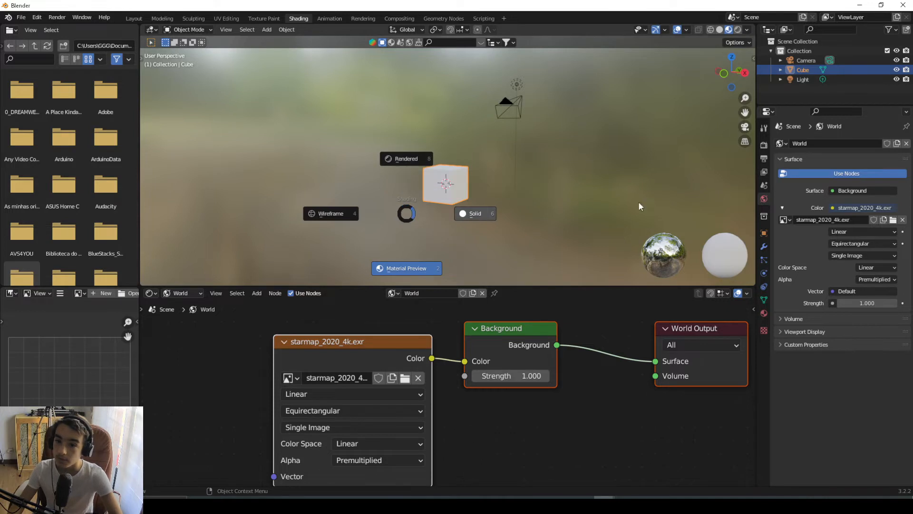
mouse_move(606, 133)
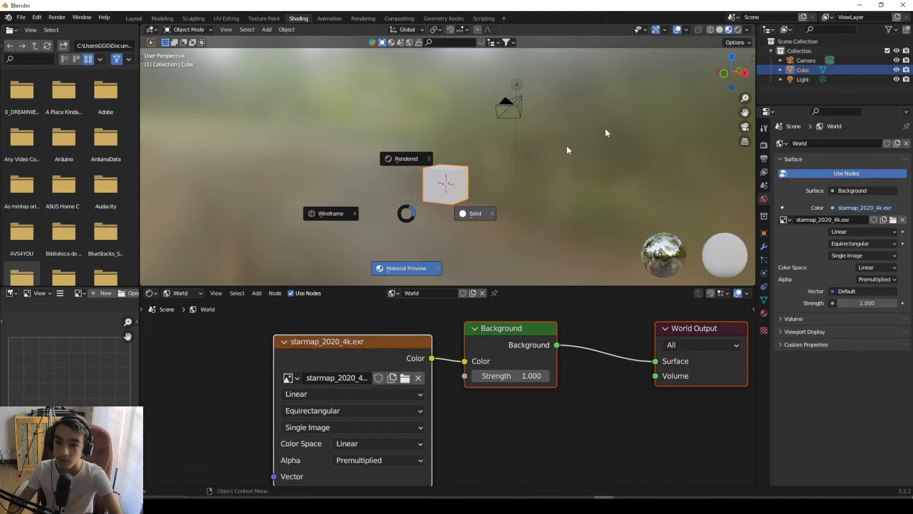
click(406, 159)
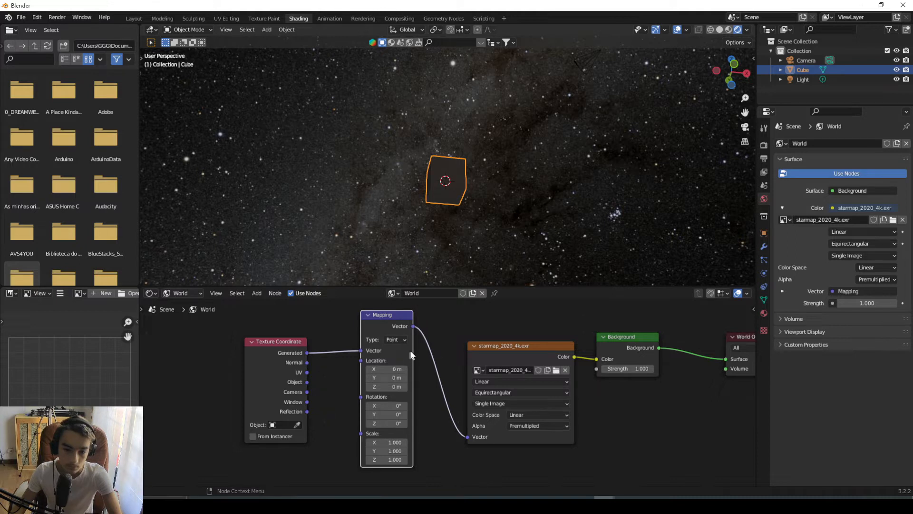
mouse_move(422, 236)
text(mi)
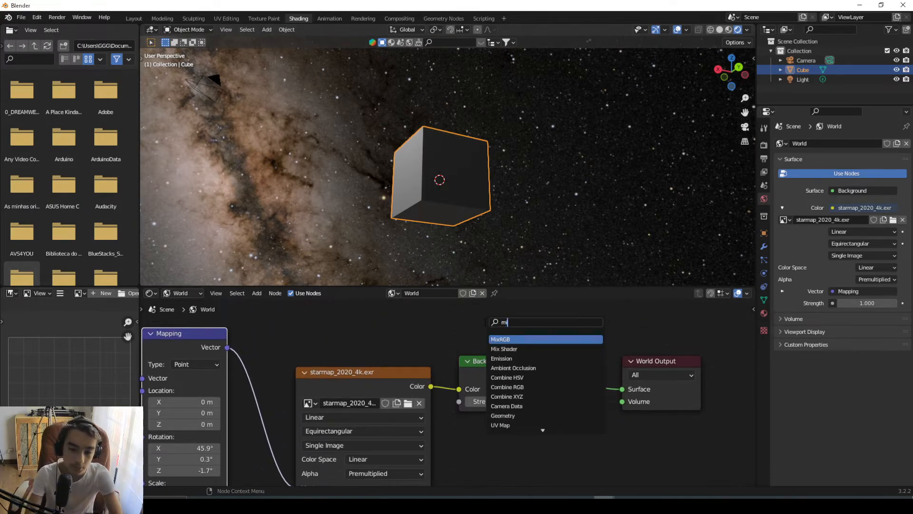
Add Mix Shader nodes between the Background and World Output
click(503, 348)
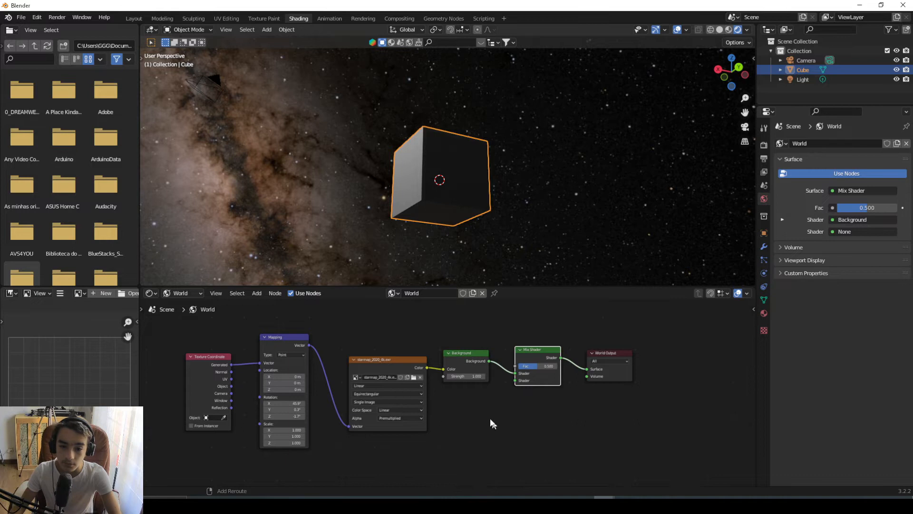
text(m)
text(colo)
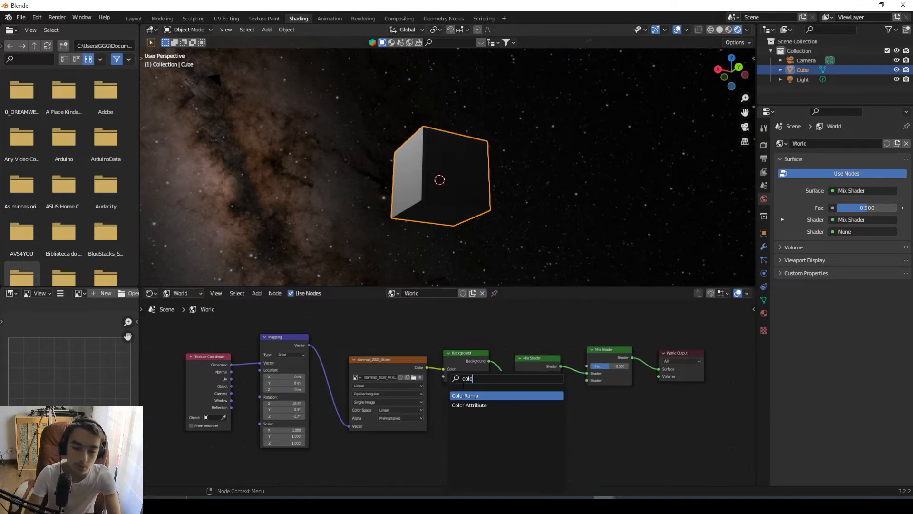
Add a ColorRamp node to the world tree for the star map colour
click(465, 394)
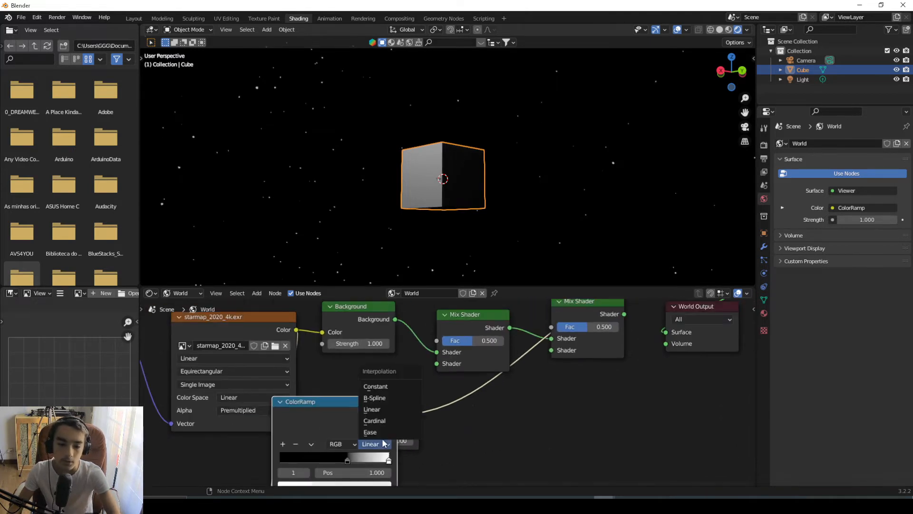
Set the ColorRamp interpolation to Ease
click(370, 431)
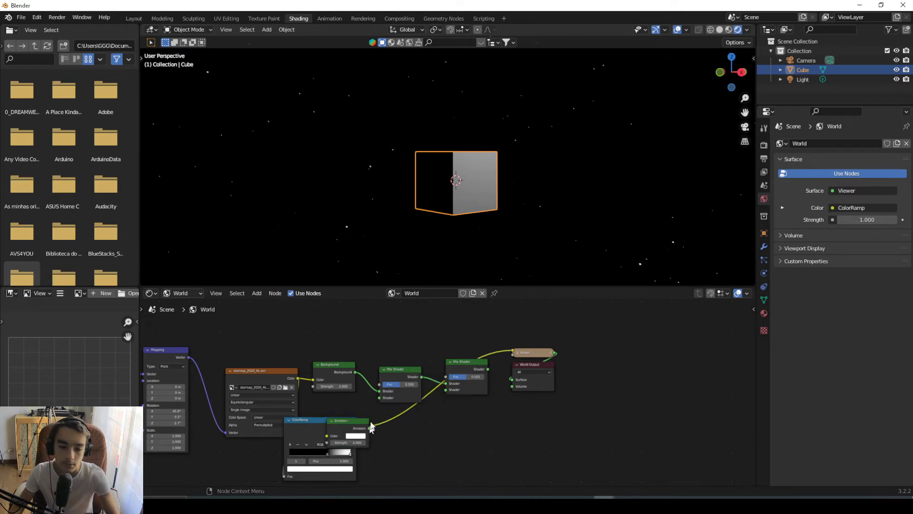
mouse_move(363, 434)
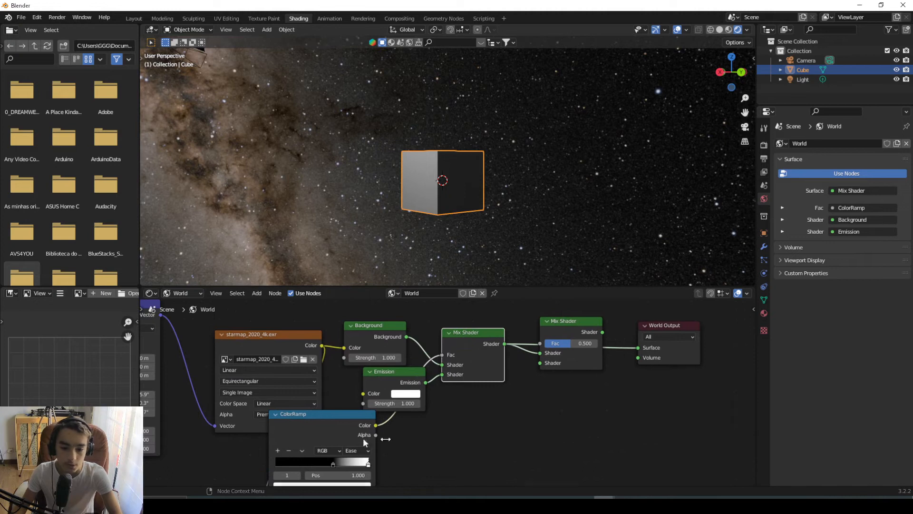
Enable Bloom in Eevee render settings and raise the Emission strength
click(394, 402)
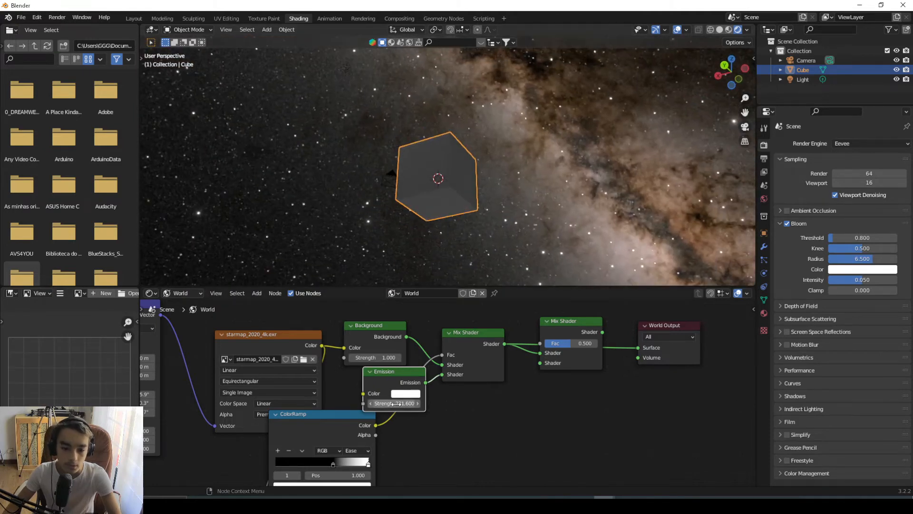
click(395, 403)
text(b)
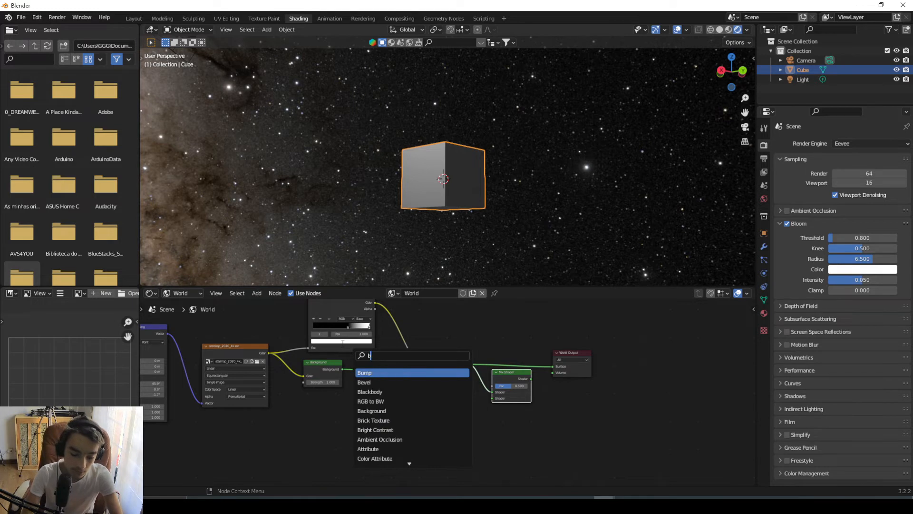
Add a second ColorRamp node to the world node tree
click(366, 372)
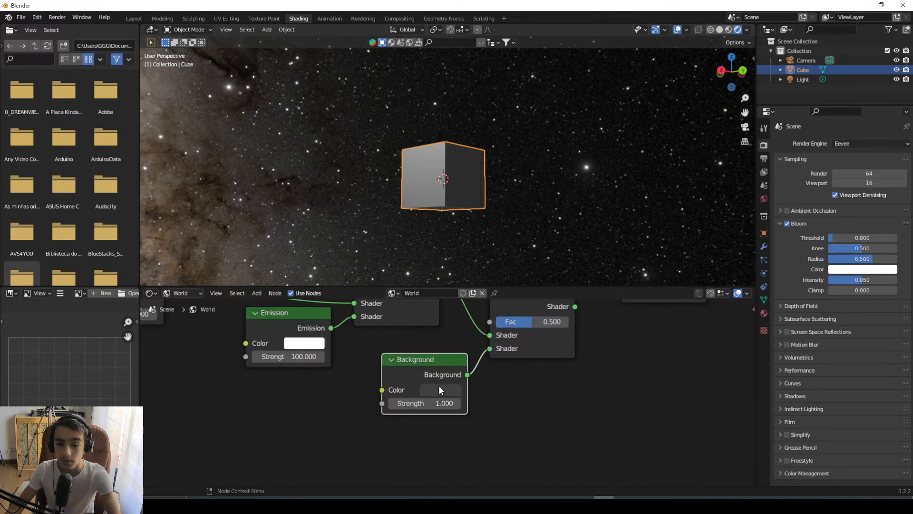
click(439, 389)
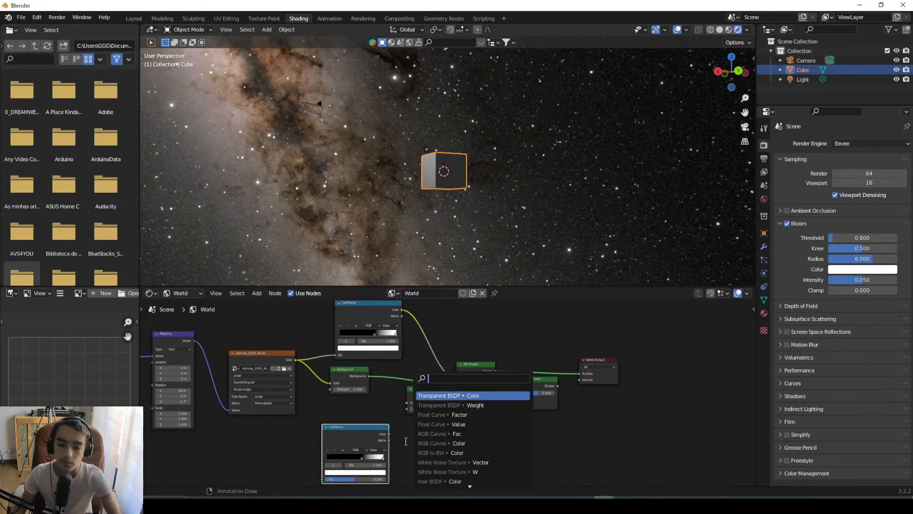
Drive the second ColorRamp's Fac with the Mapping node's Vector output
click(472, 395)
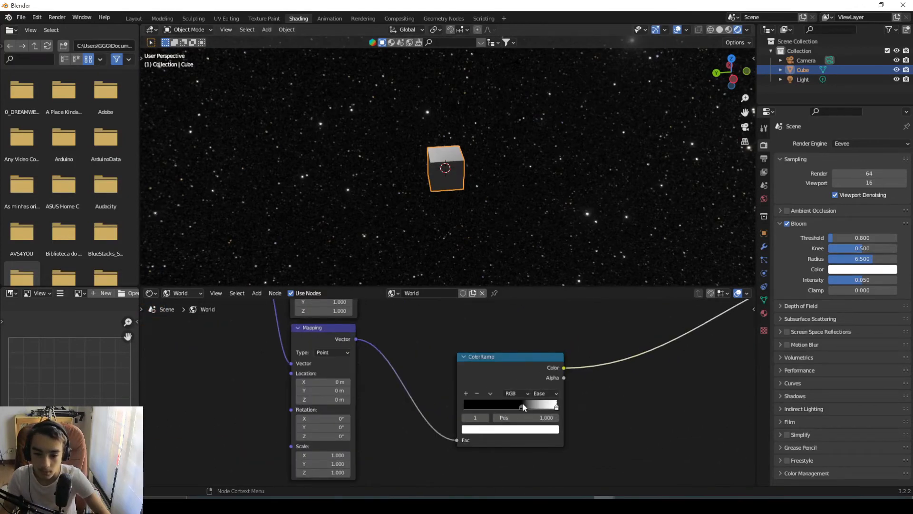
click(464, 404)
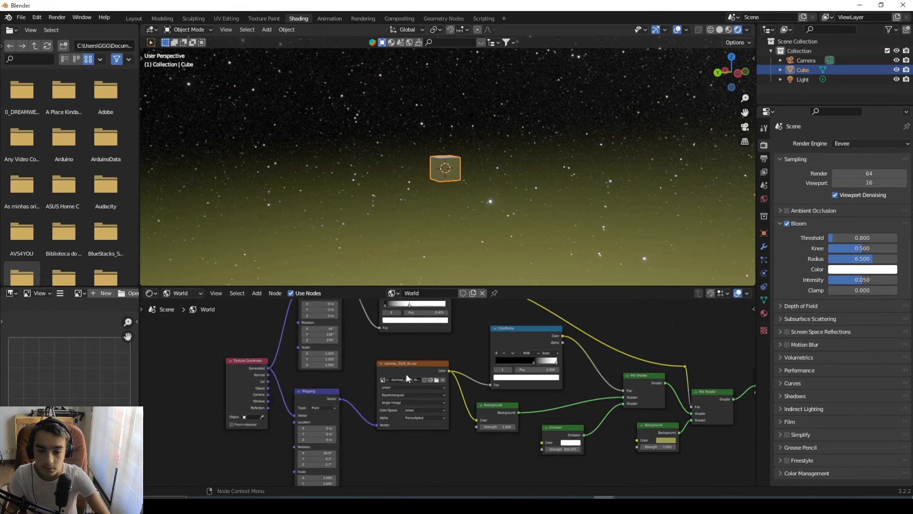
mouse_move(470, 421)
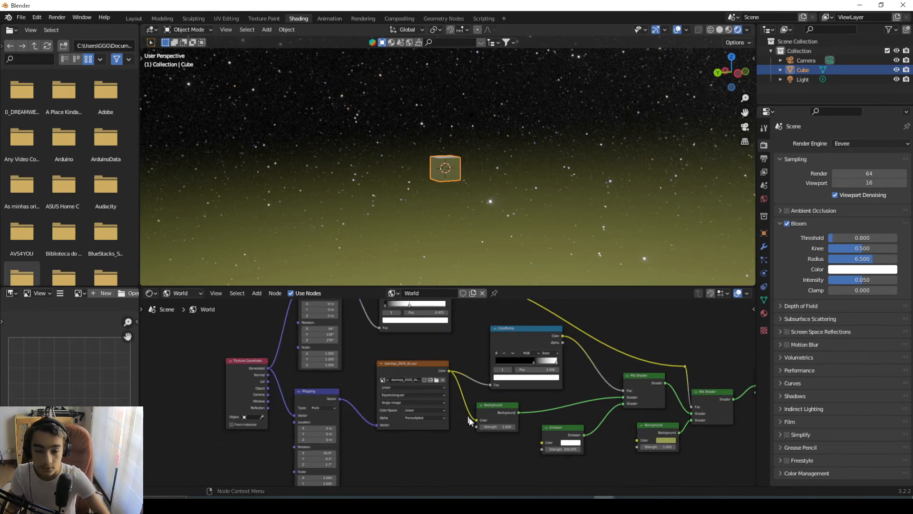
mouse_move(649, 384)
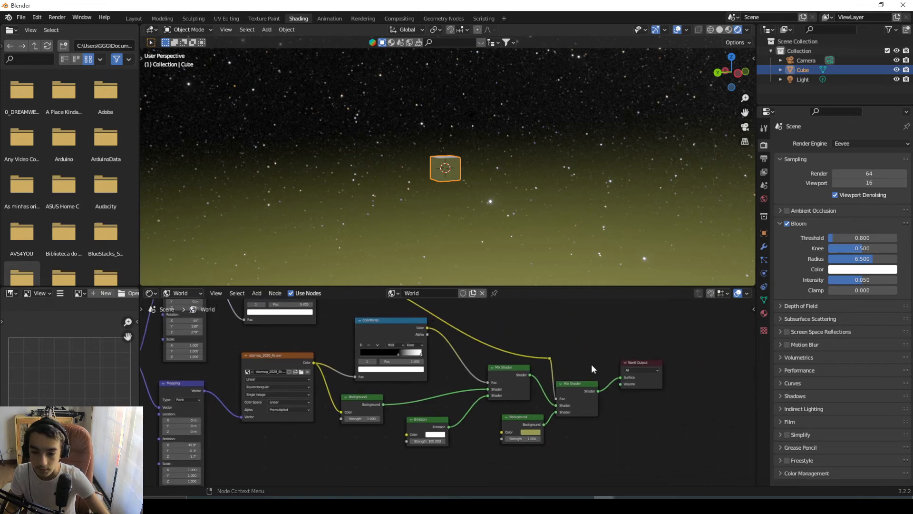
mouse_move(553, 426)
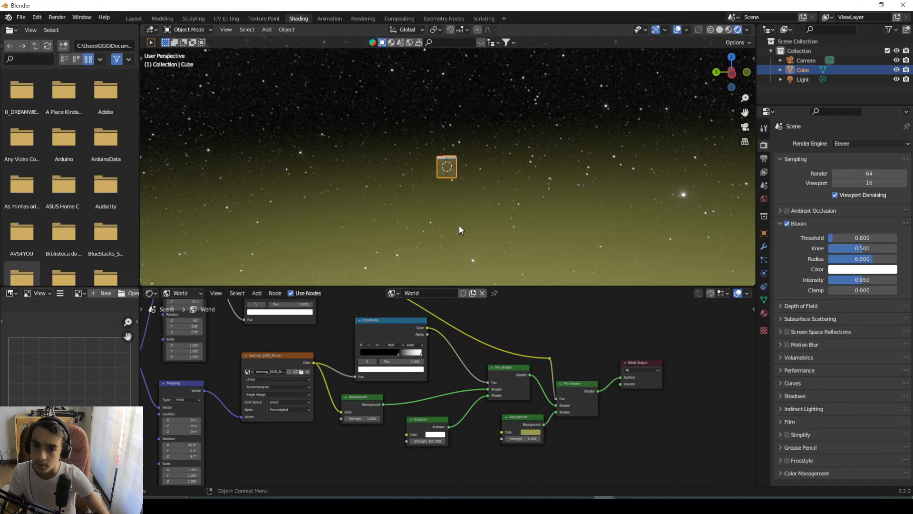
mouse_move(453, 215)
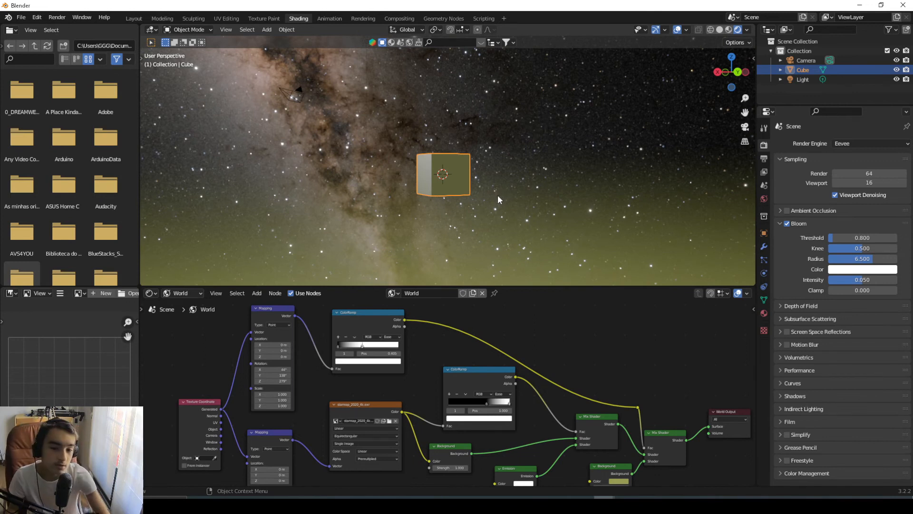
mouse_move(495, 205)
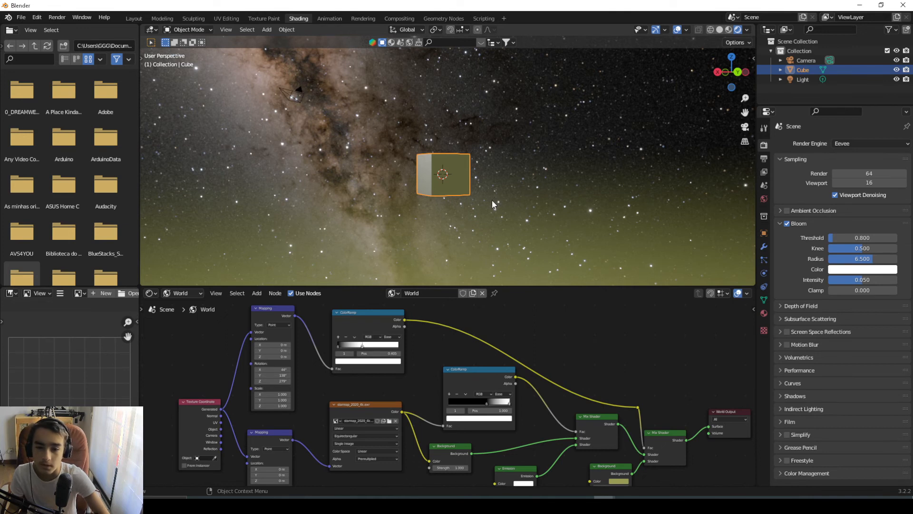
mouse_move(374, 220)
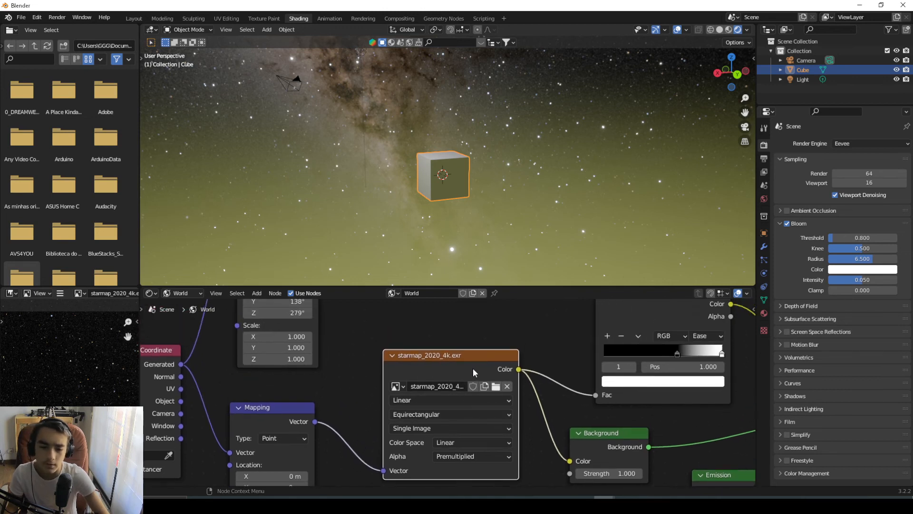
mouse_move(494, 386)
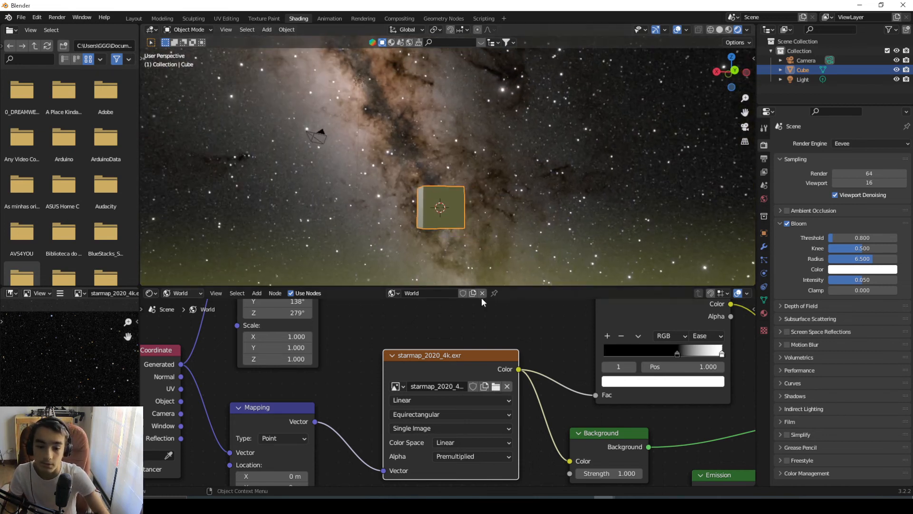
Render the scene with the 4K star map background using F12
key(F12)
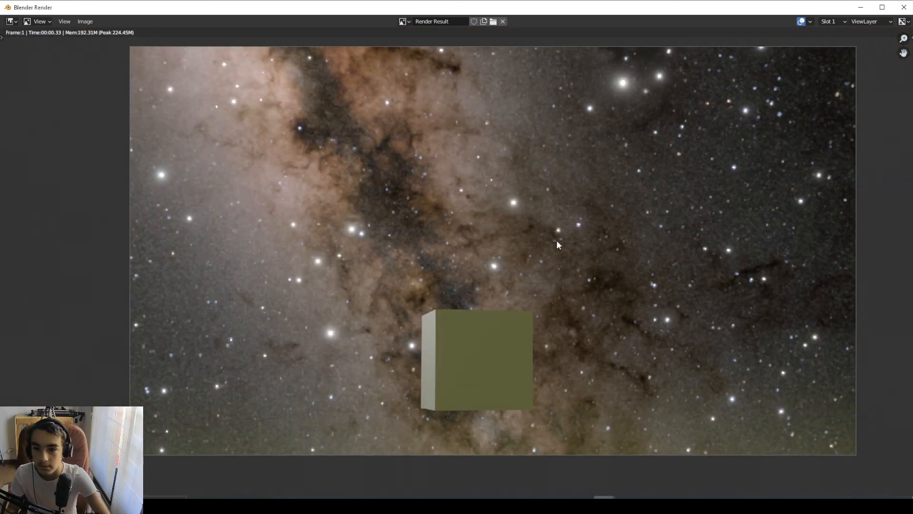
mouse_move(459, 220)
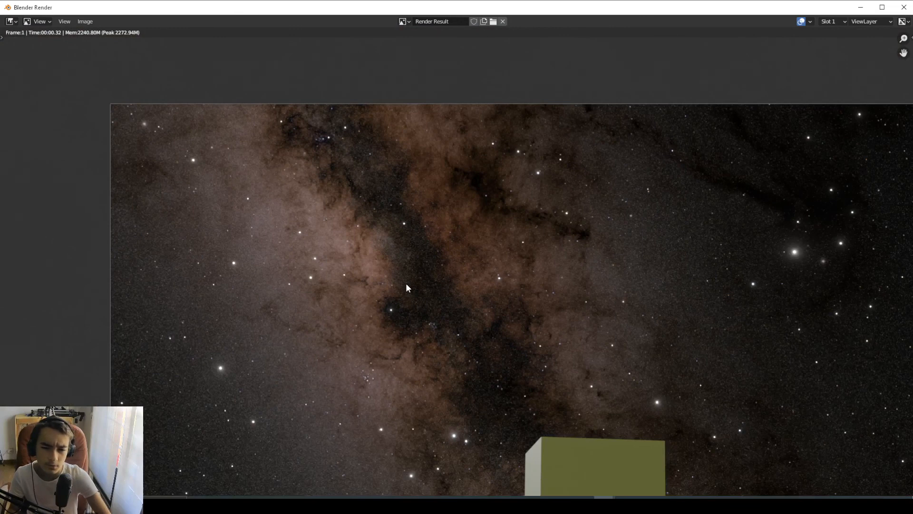
mouse_move(429, 294)
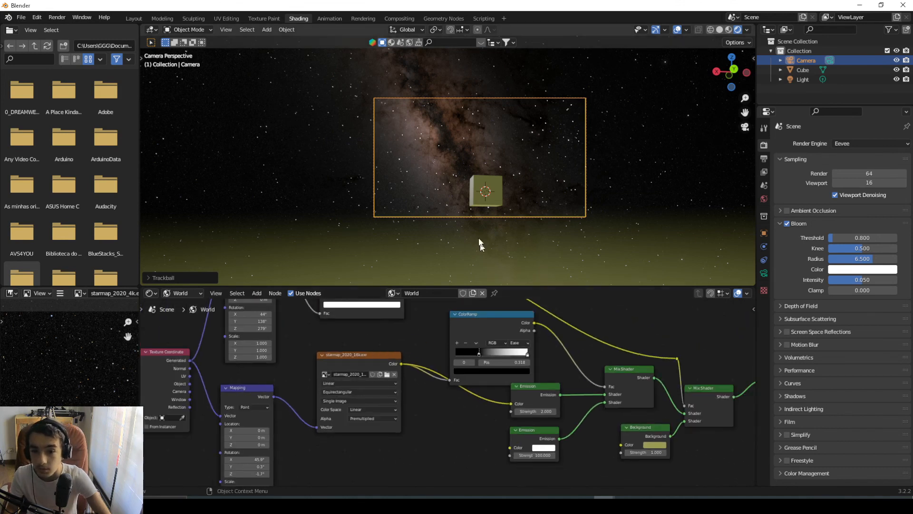
mouse_move(489, 340)
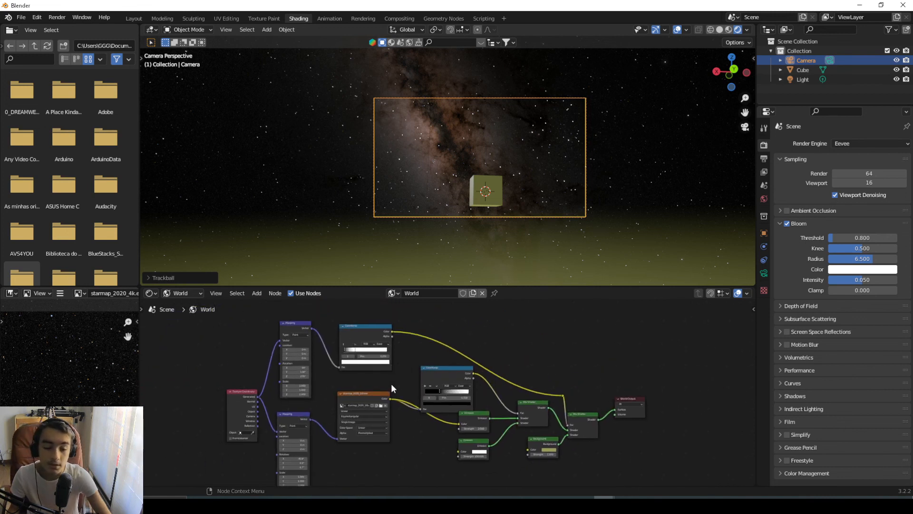
mouse_move(388, 376)
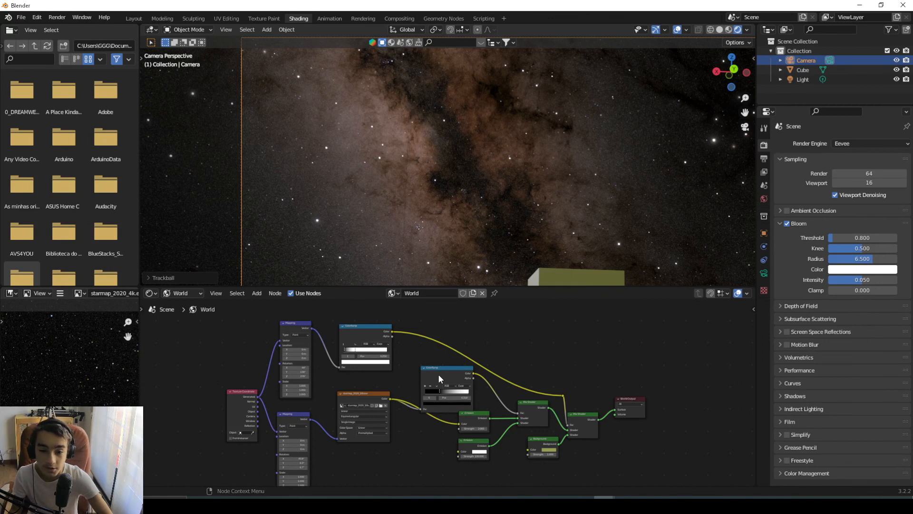
mouse_move(396, 401)
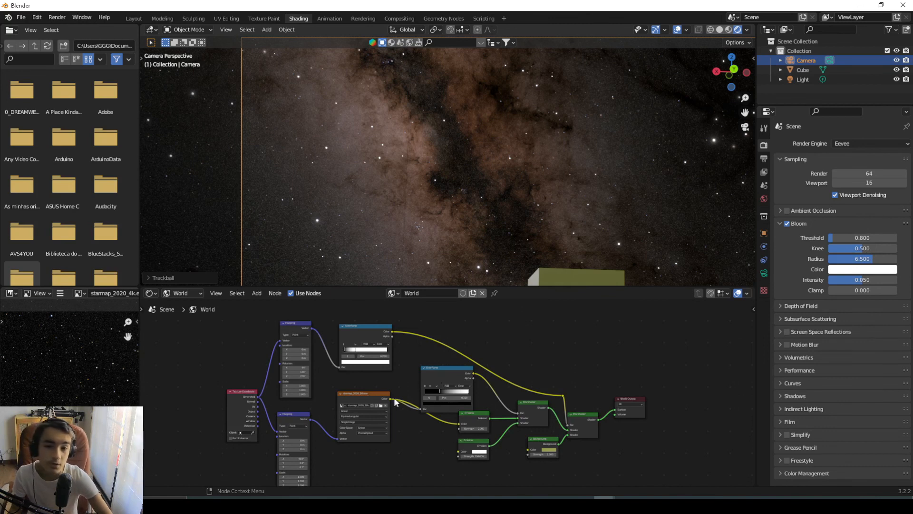
mouse_move(432, 377)
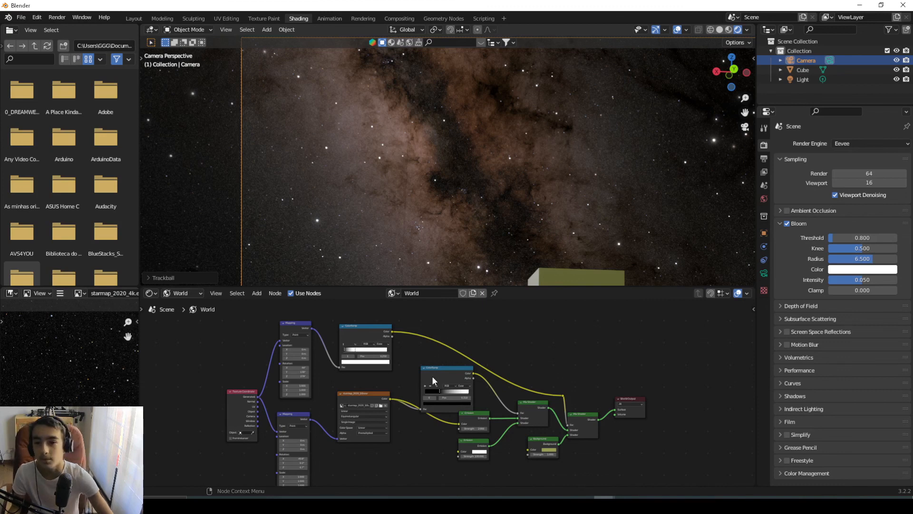
mouse_move(658, 410)
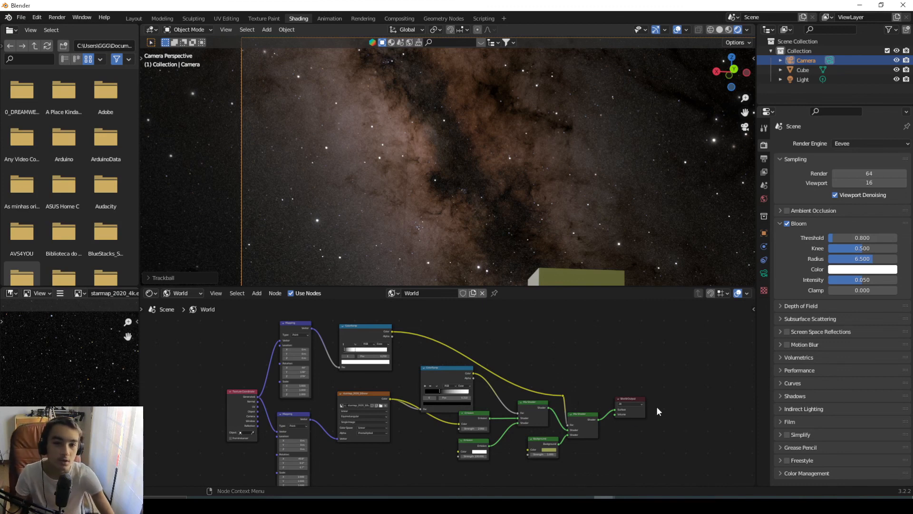